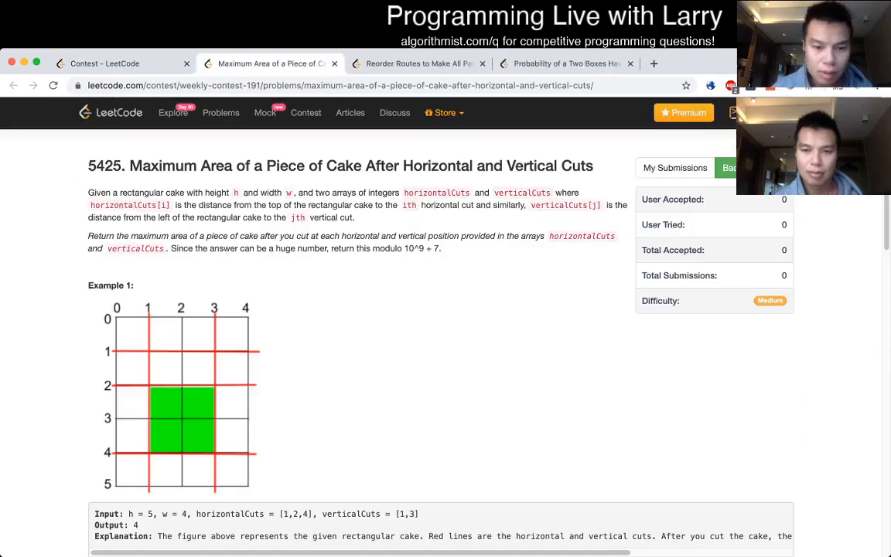
Step: Scroll through the cake-cutting examples and constraints down to the empty Python3 starter code
scroll("down", 3)
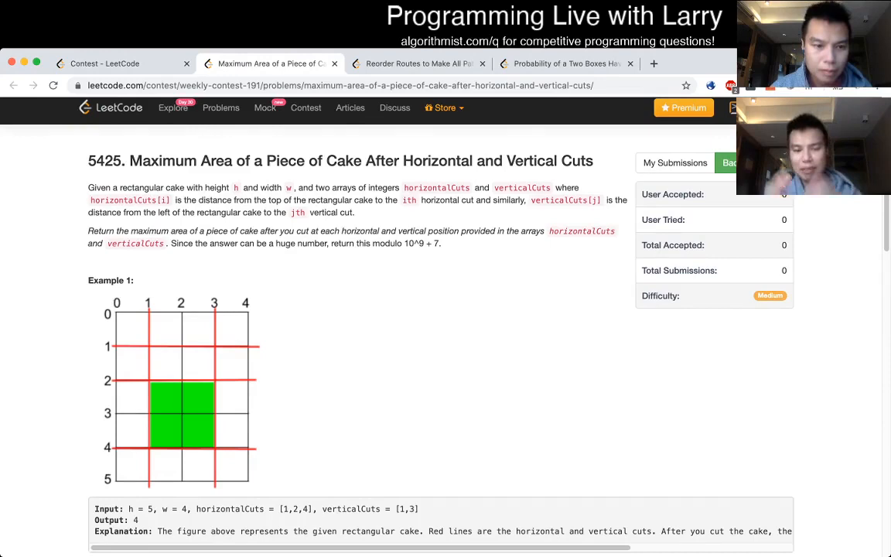
scroll("down", 3)
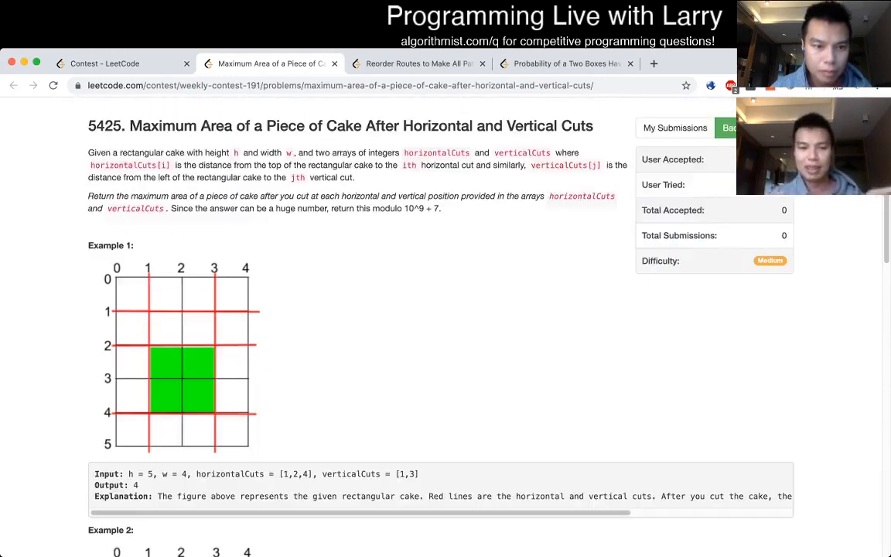
scroll("down", 3)
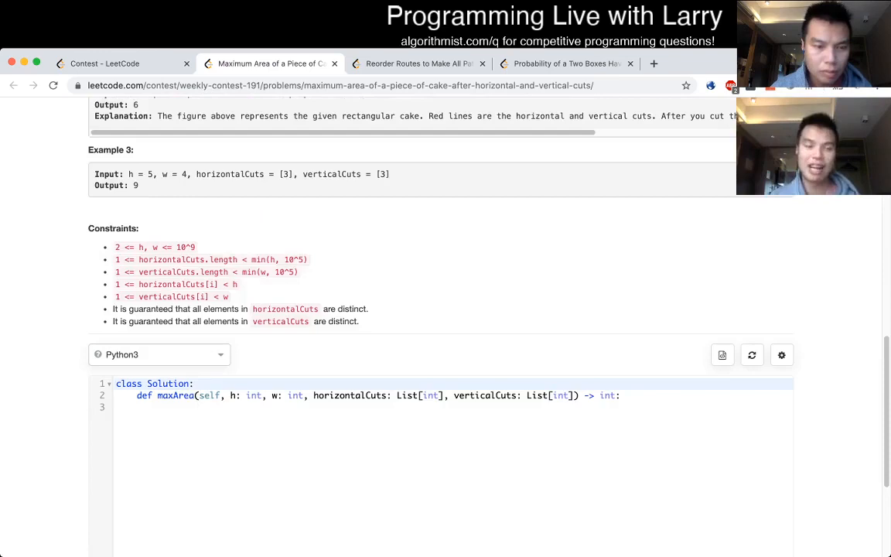
scroll("down", 3)
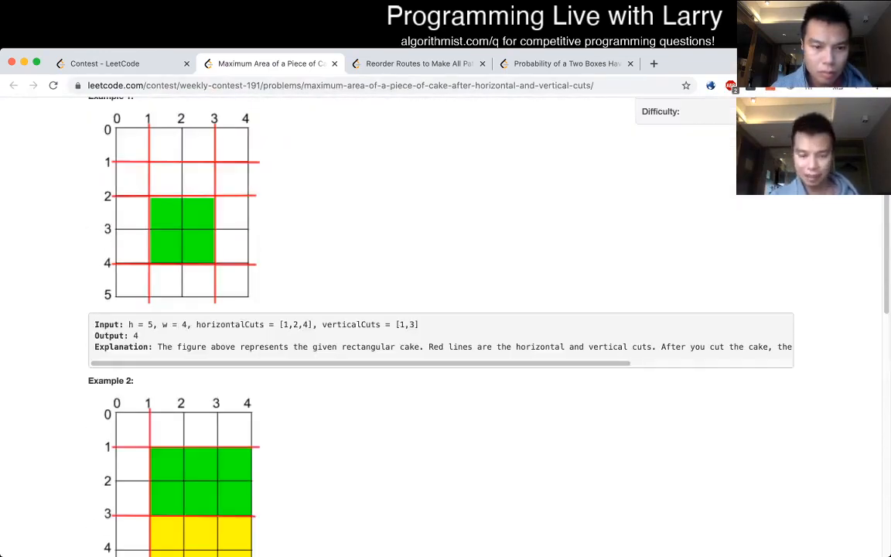
scroll("down", 3)
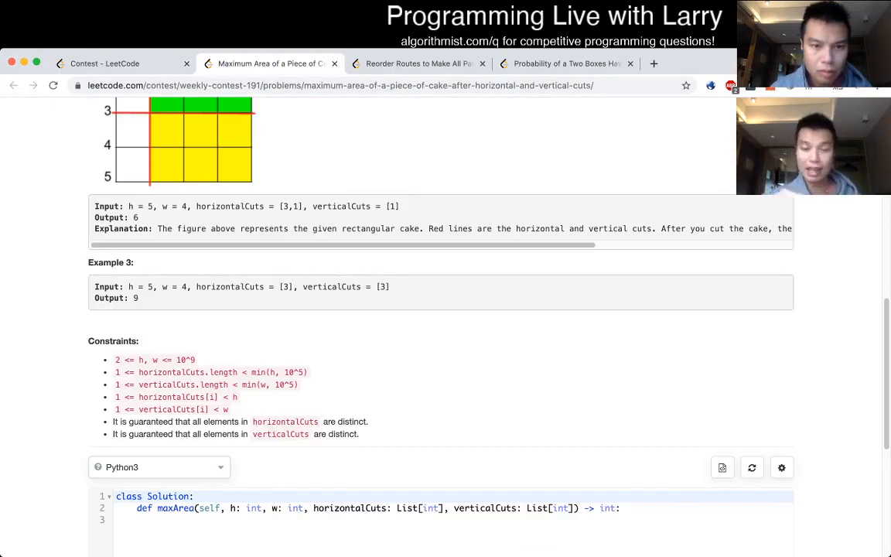
scroll("down", 3)
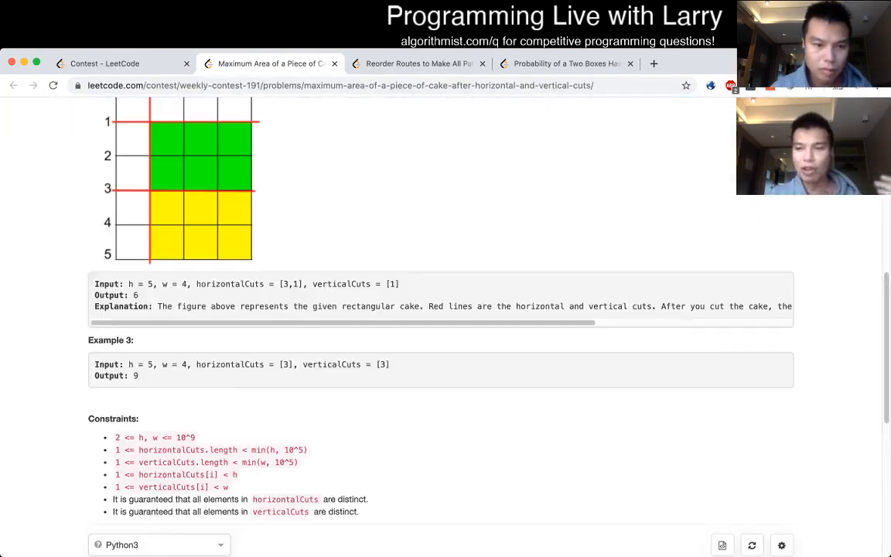
scroll("down", 3)
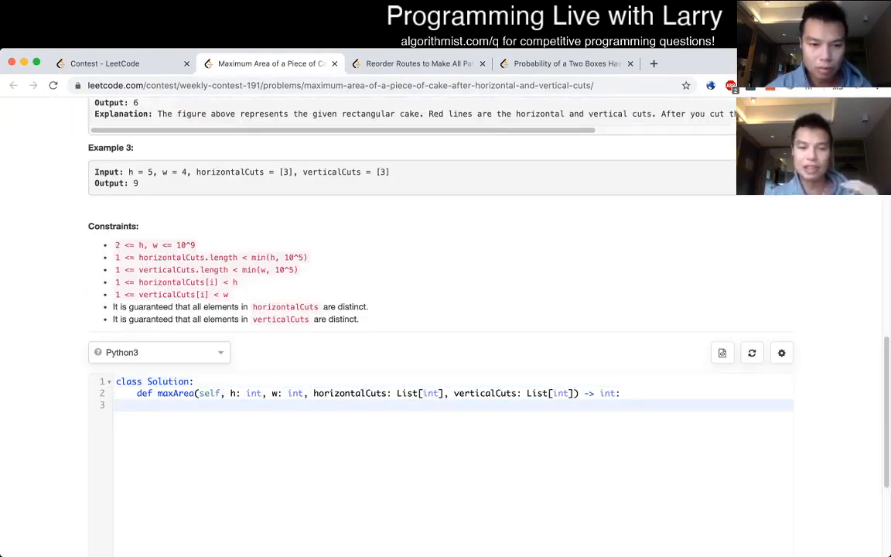
Step: Add horizontalCuts.sort() and verticalCuts.sort() inside maxArea, leaving blank lines above them
type("horizontalCuts.sort(")
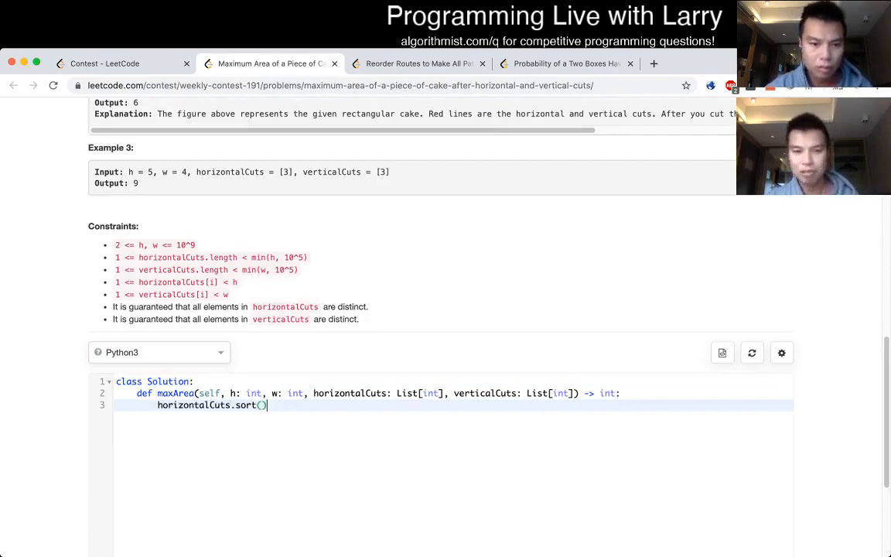
type("vertical")
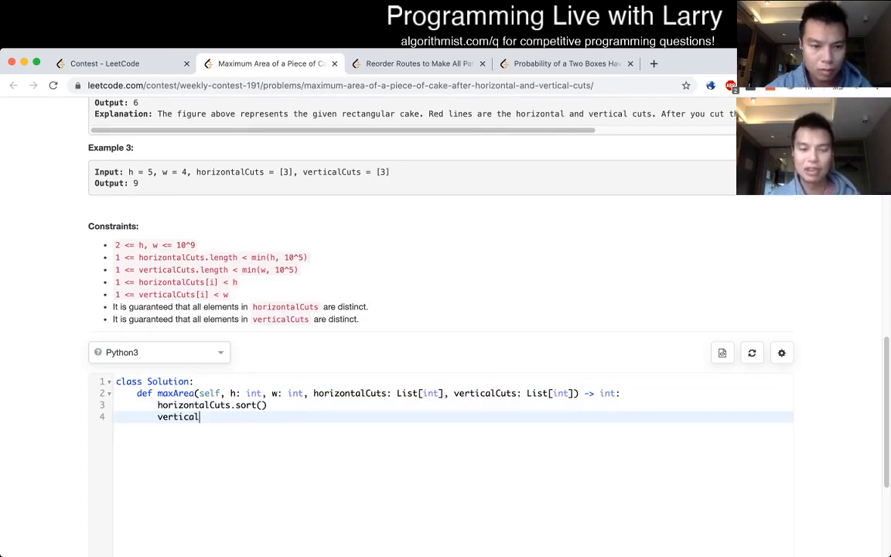
type("Cuts.sort()")
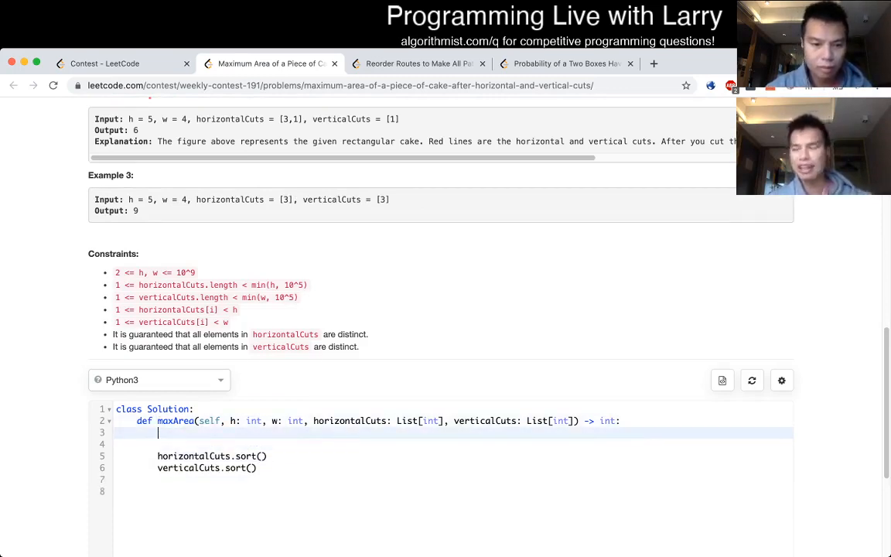
Step: Append the boundary cuts 0 and w to horizontalCuts above the sort calls
type("hori")
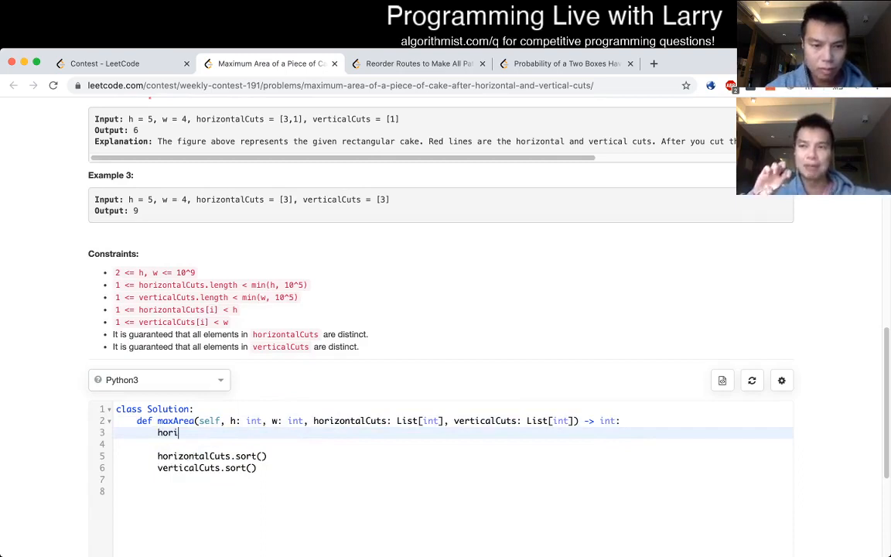
type("zontalCuts.")
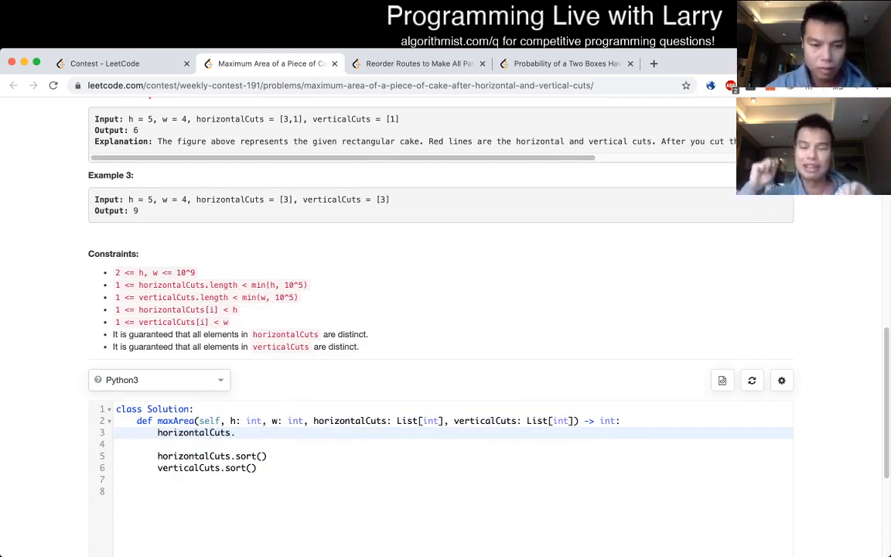
type("app")
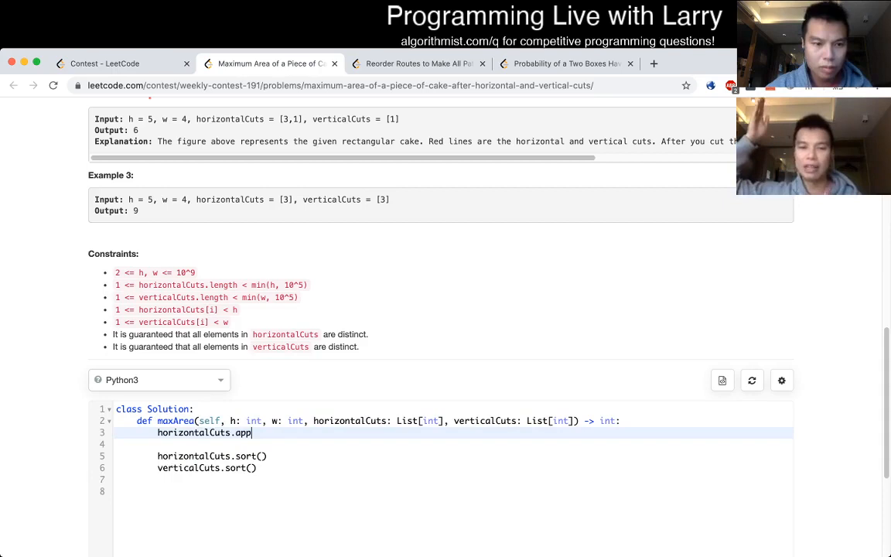
type("end(0)")
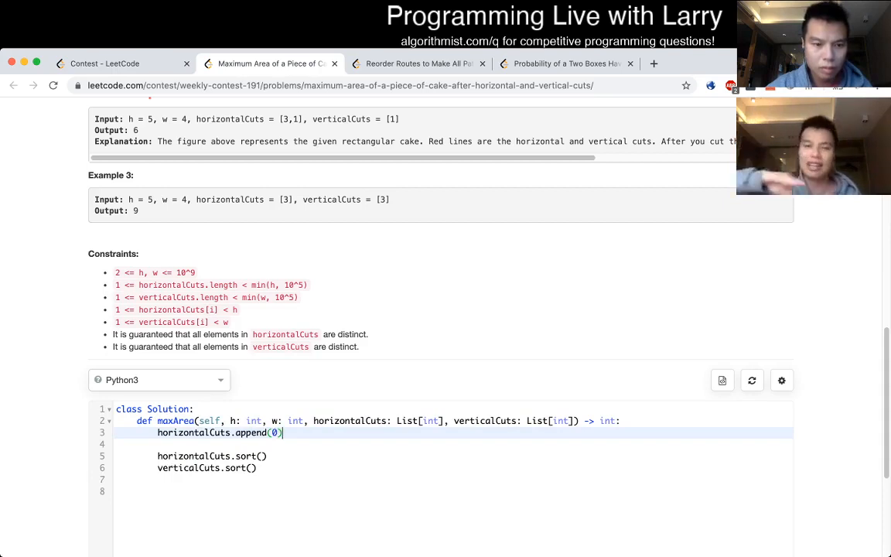
key("enter")
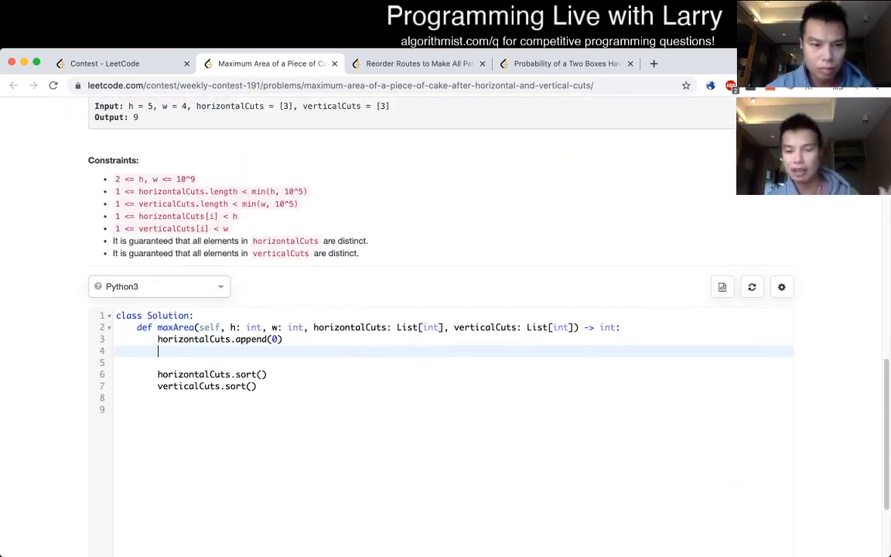
type("horizontal")
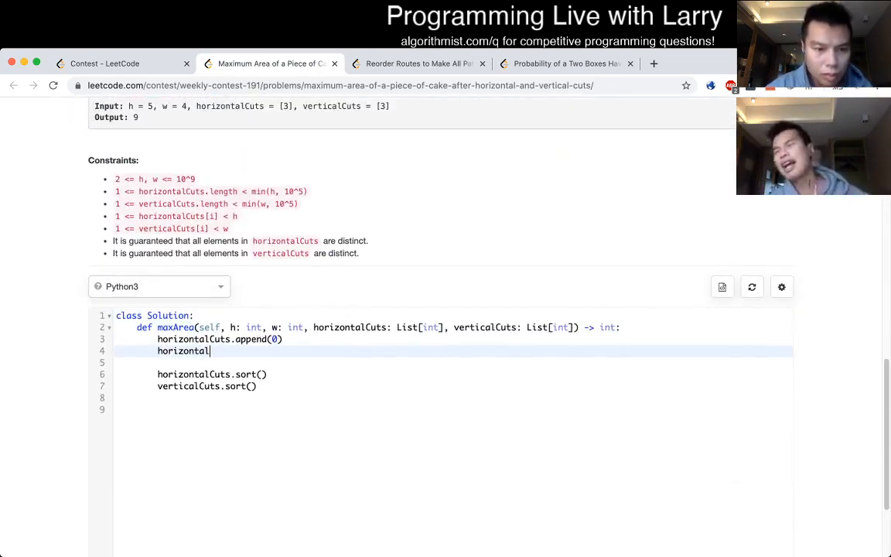
type("Cuts")
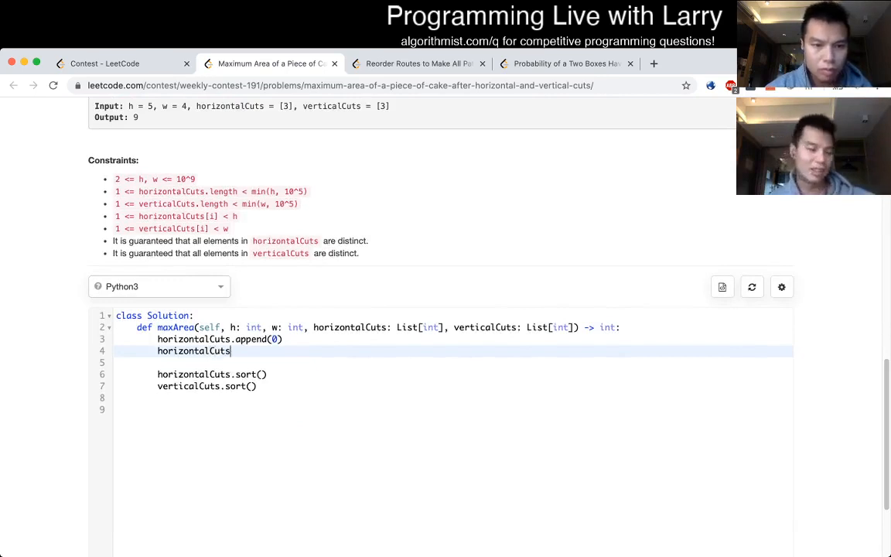
type(".append(h)")
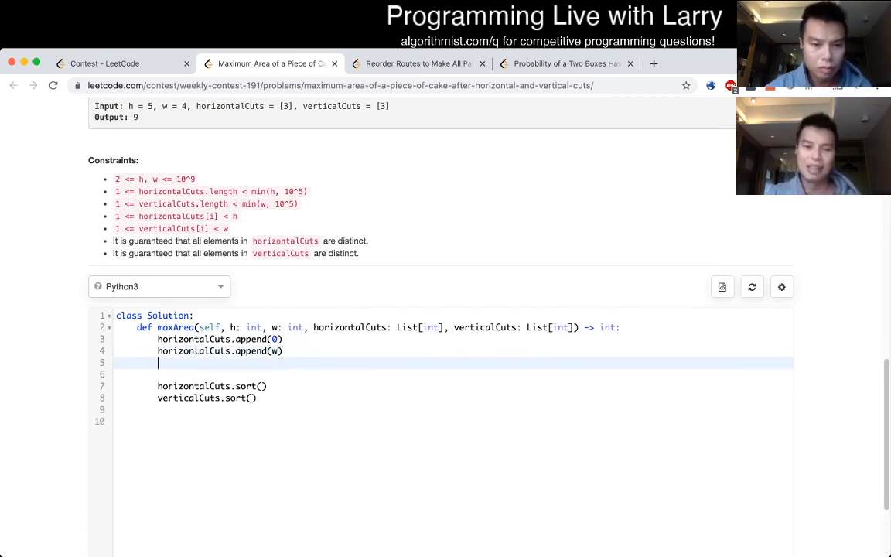
Step: Append the boundary cuts 0 and h to verticalCuts
type("verticalCut")
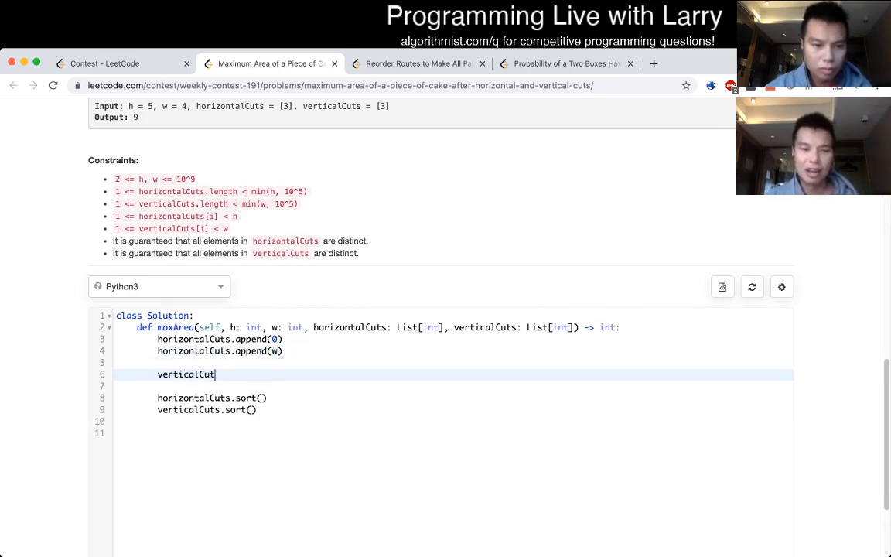
type(".append(0)")
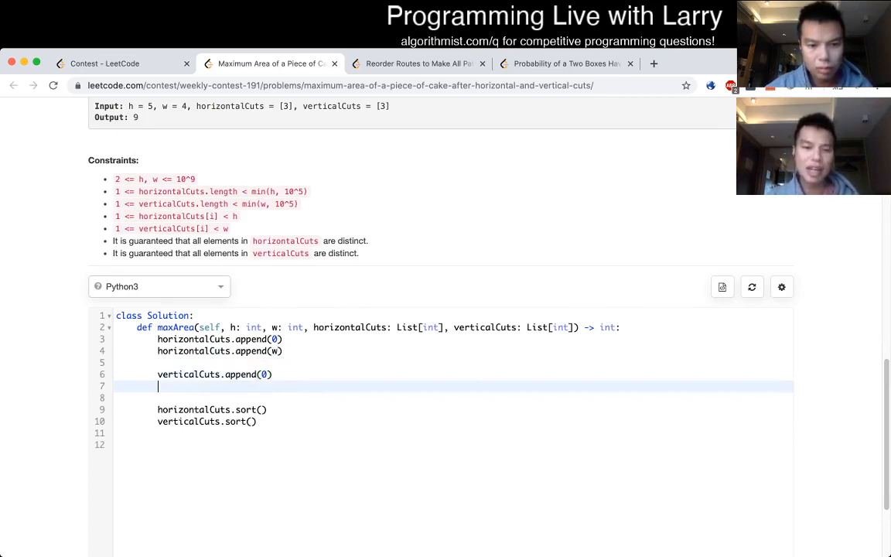
type("verticalCuts.append")
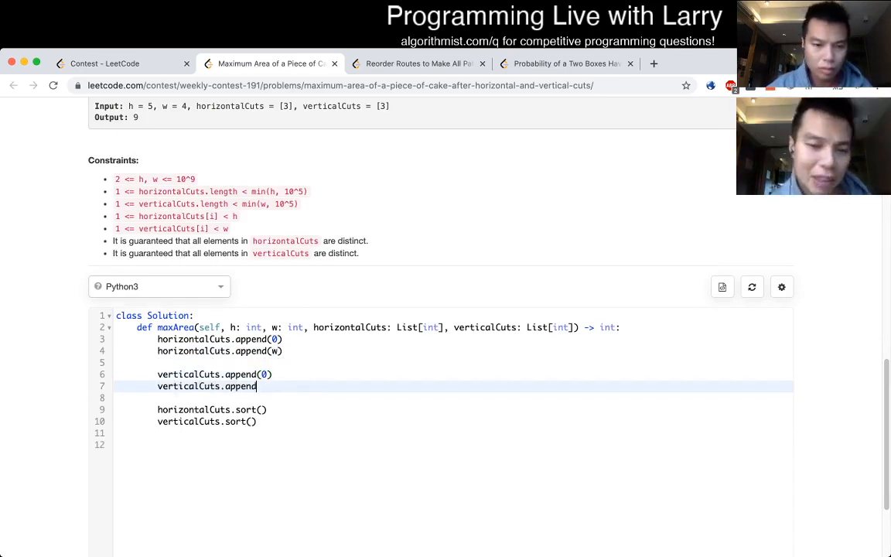
type("h)")
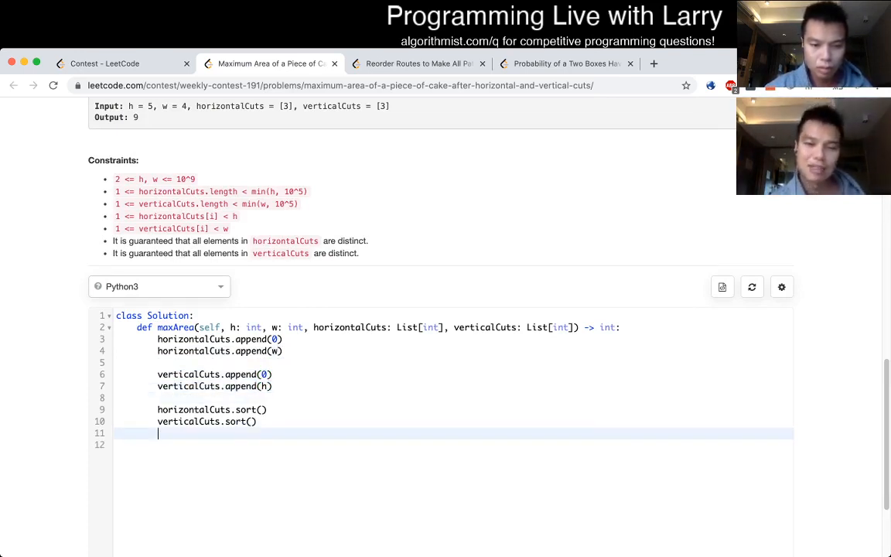
Step: Initialize mw = 0 and mh = 0 and loop over zipped horizontalCuts pairs for the largest gap
scroll("down", 3)
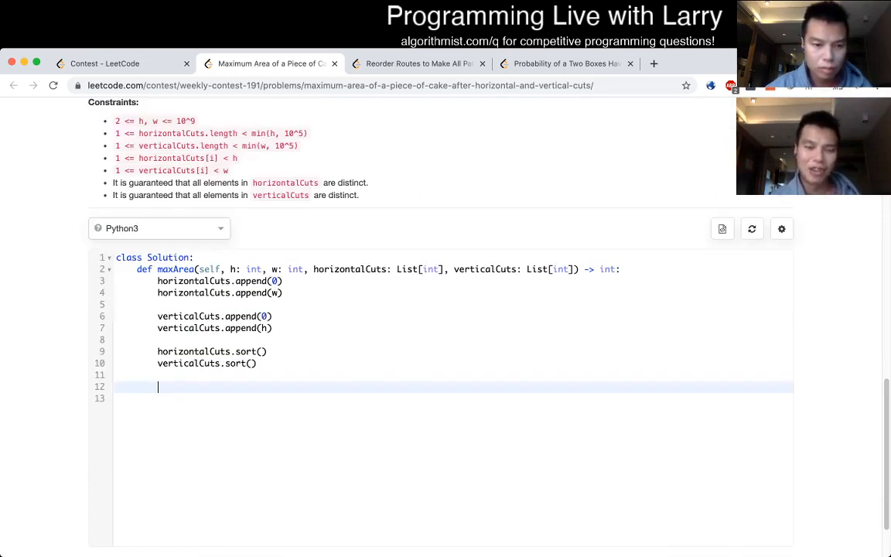
type("mw")
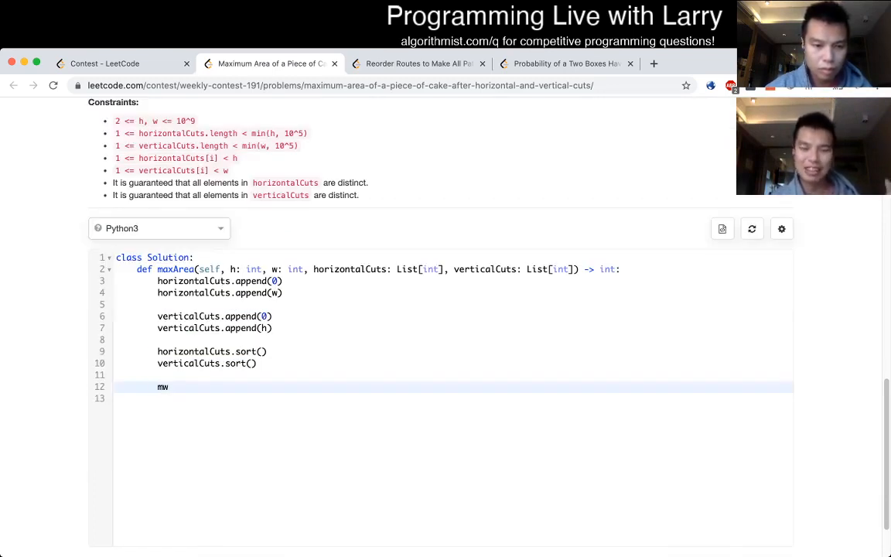
type("= 0")
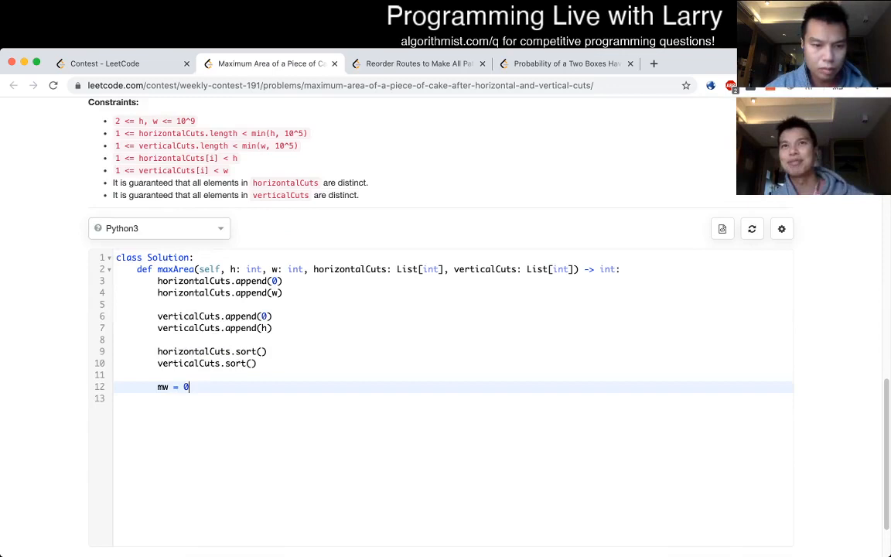
type("mh = 0")
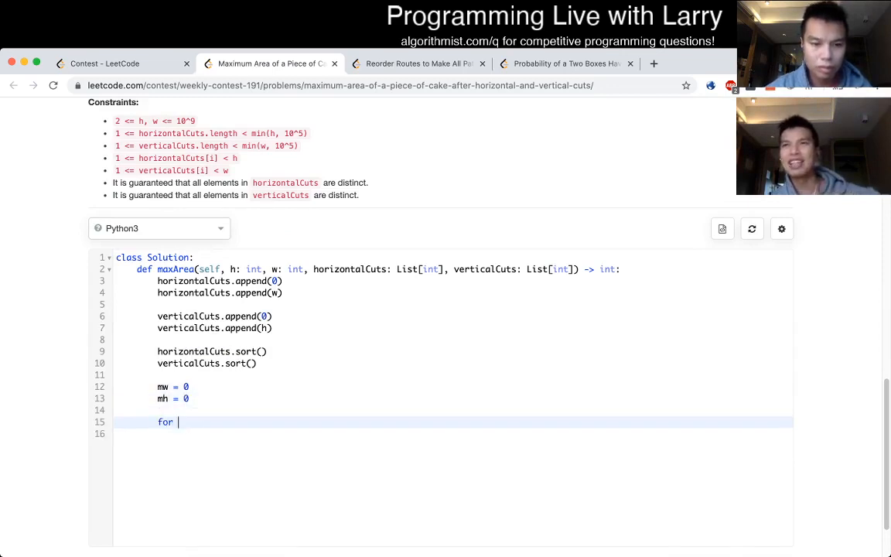
type("h")
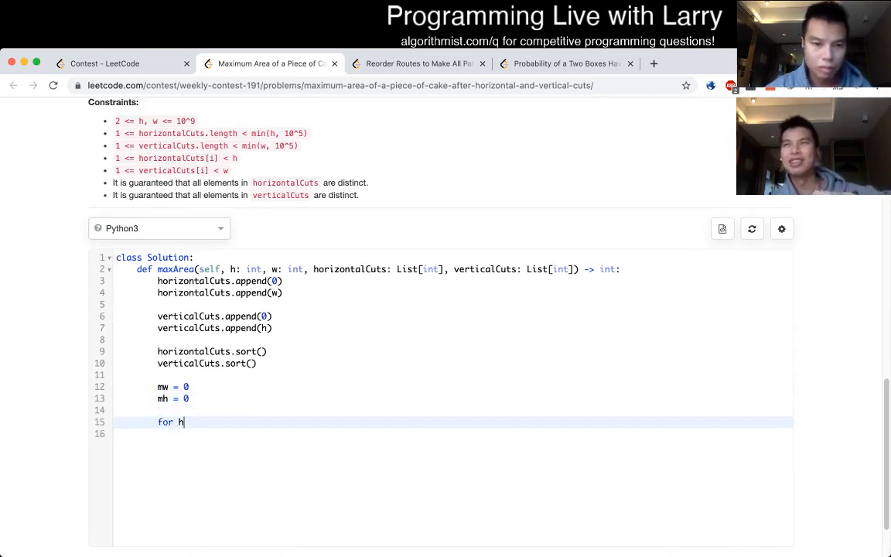
type("x in")
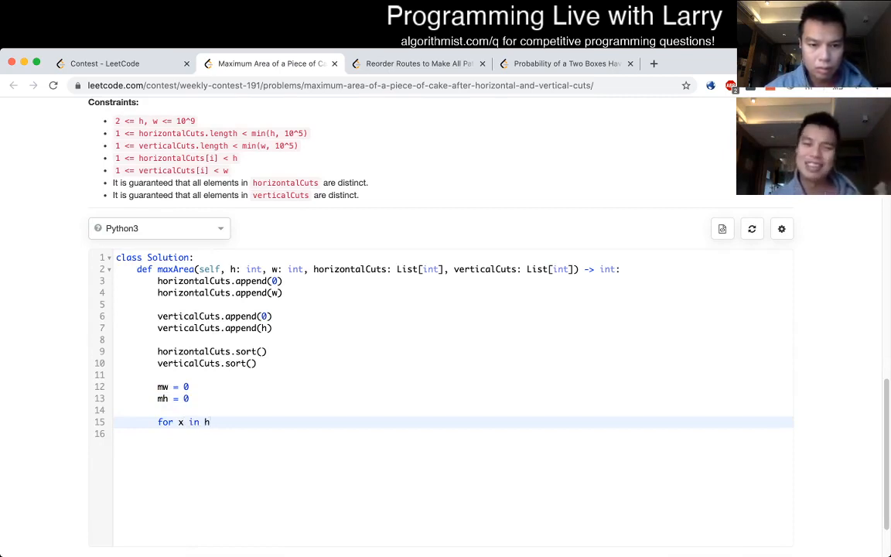
type("orizontalCuts")
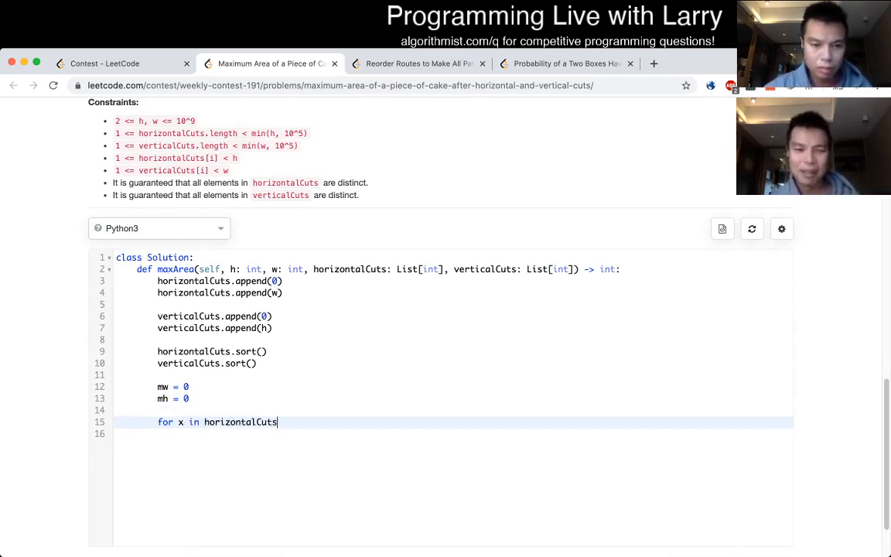
type("zip(")
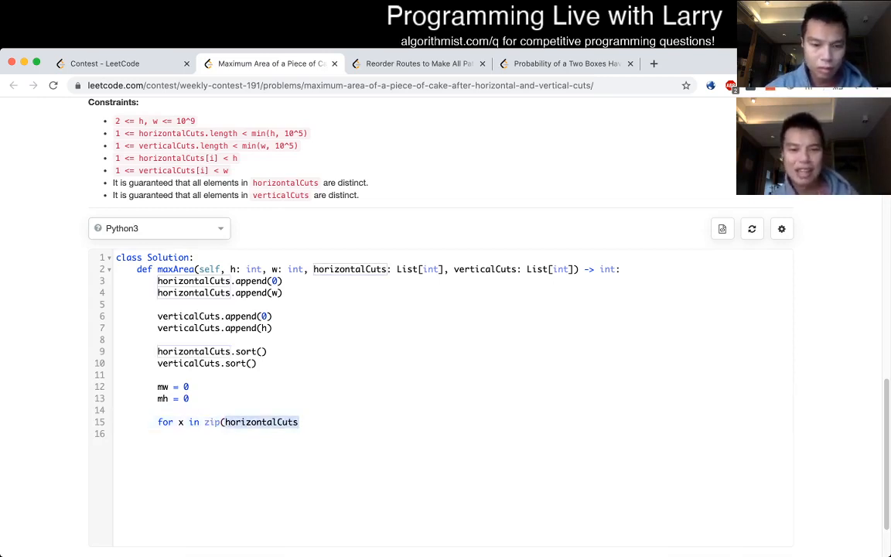
type(",horizontalCuts[1:]):")
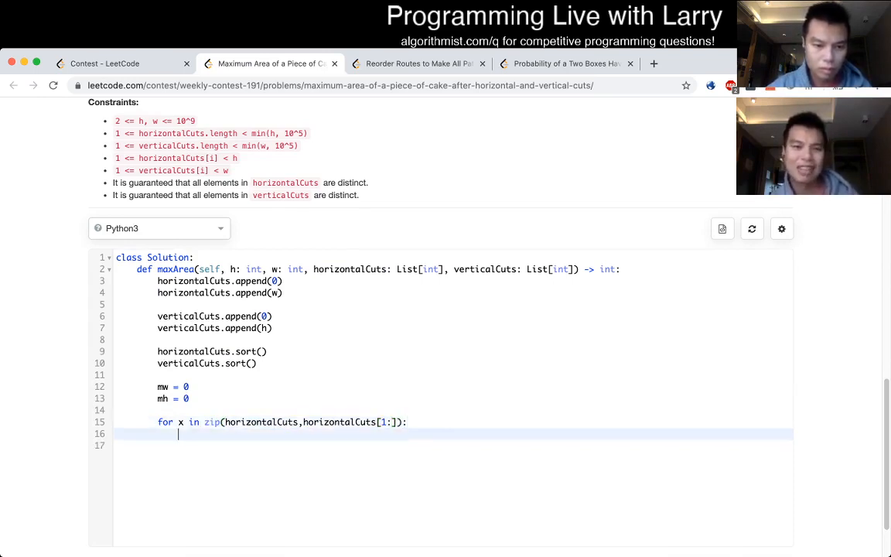
type(", y")
type("mw = max(mw, y-x")
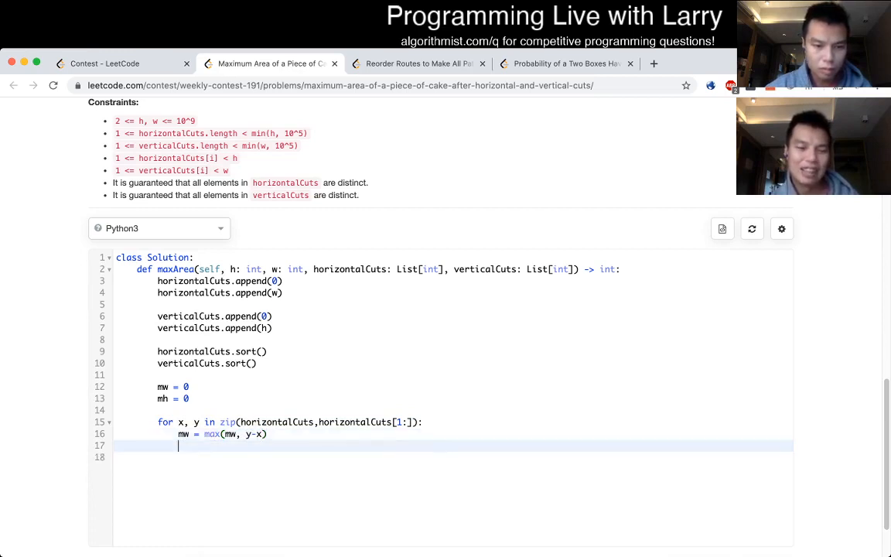
Step: Loop over zipped verticalCuts pairs for the largest gap and return mw * mh
type("for x, y i")
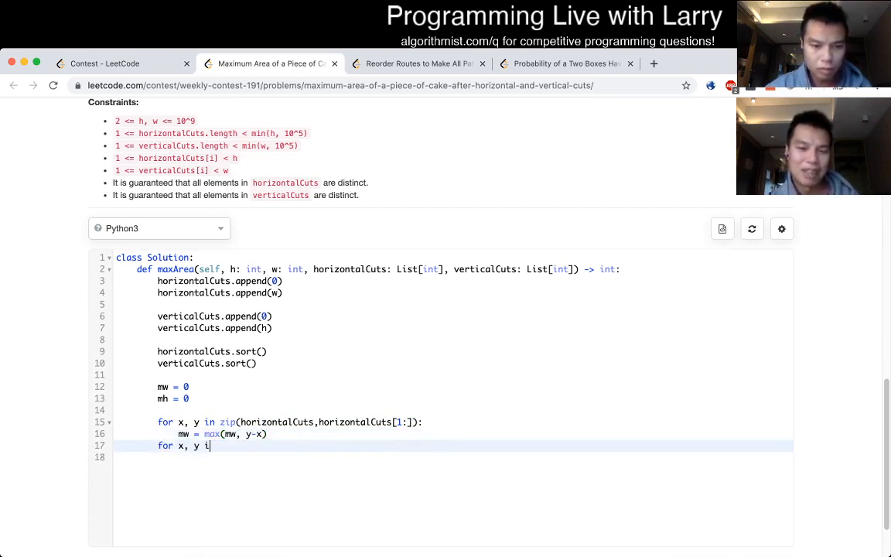
type("n zip(vertical")
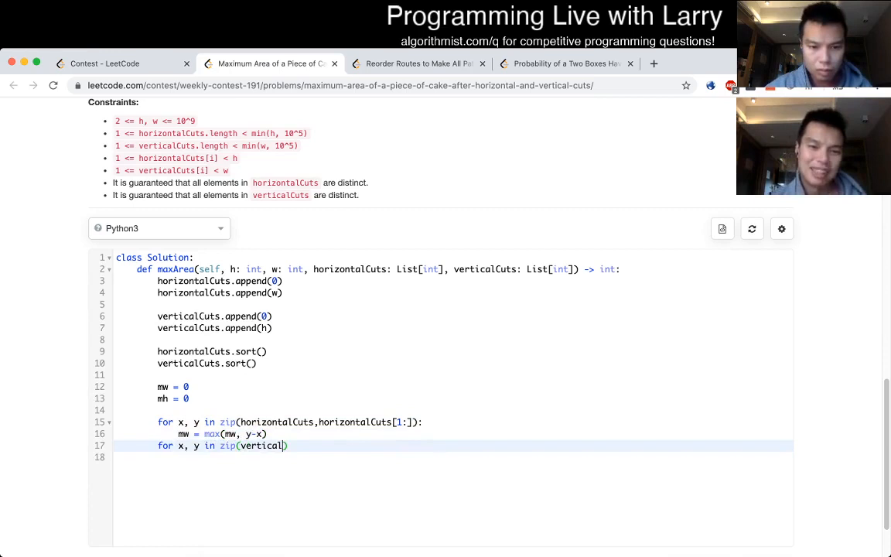
type("Cuts, verticalCuts[1:")
left_click(453, 457)
type("mh = max(mh, y-x")
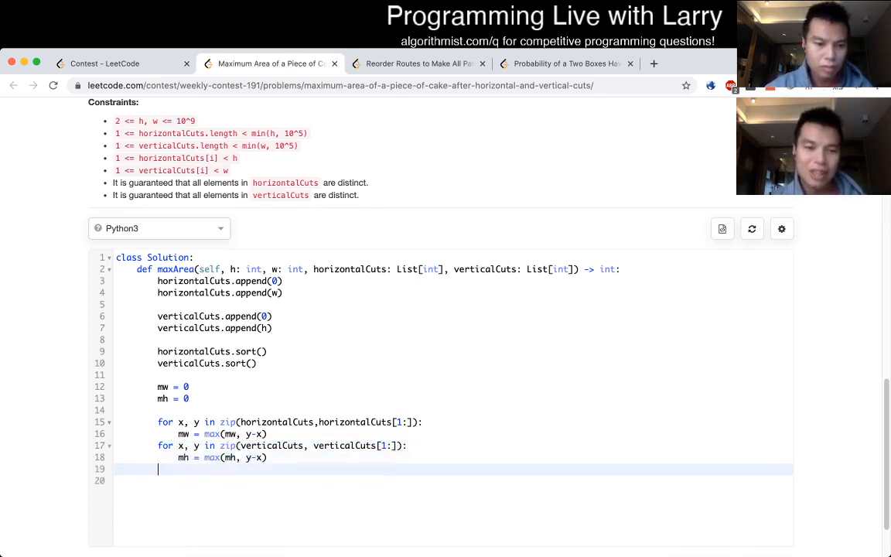
type("return mw *")
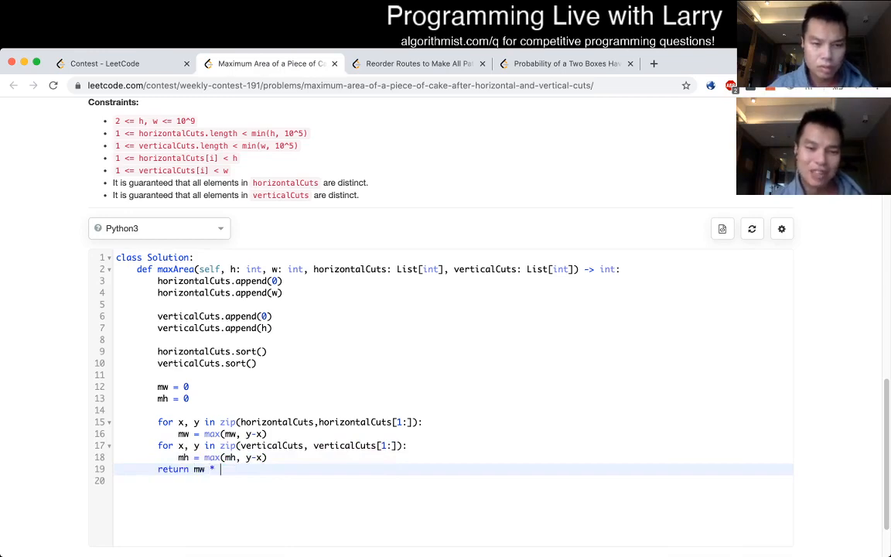
type("mh")
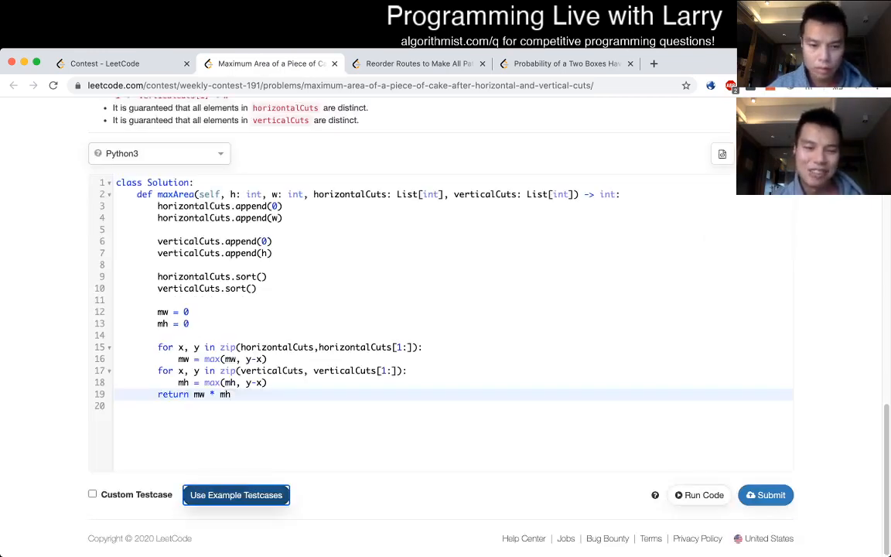
Step: Run the solution on the example testcases and compare its output with Examples 1–3
left_click(697, 495)
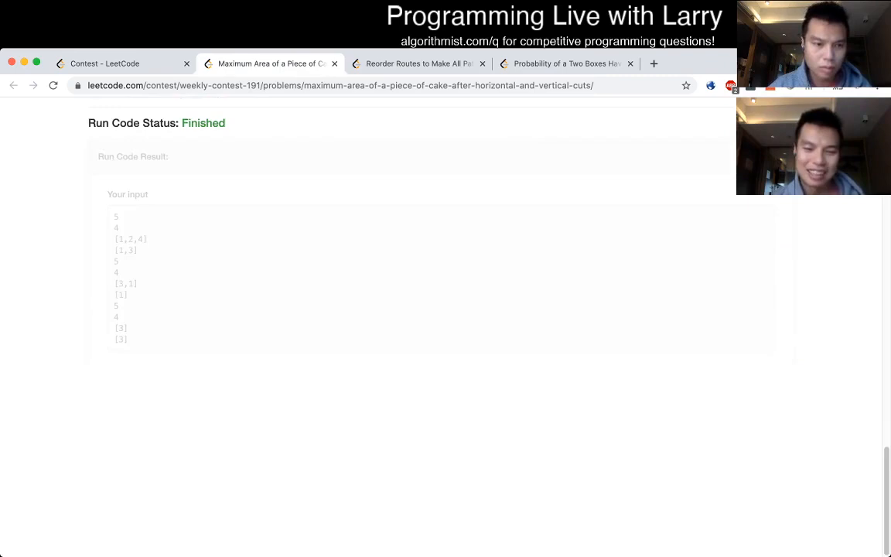
scroll("up", 3)
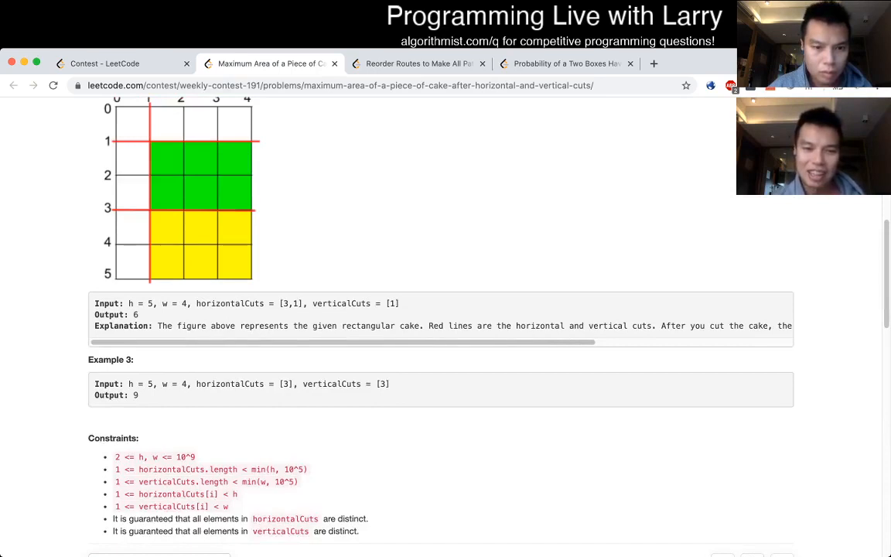
scroll("down", 3)
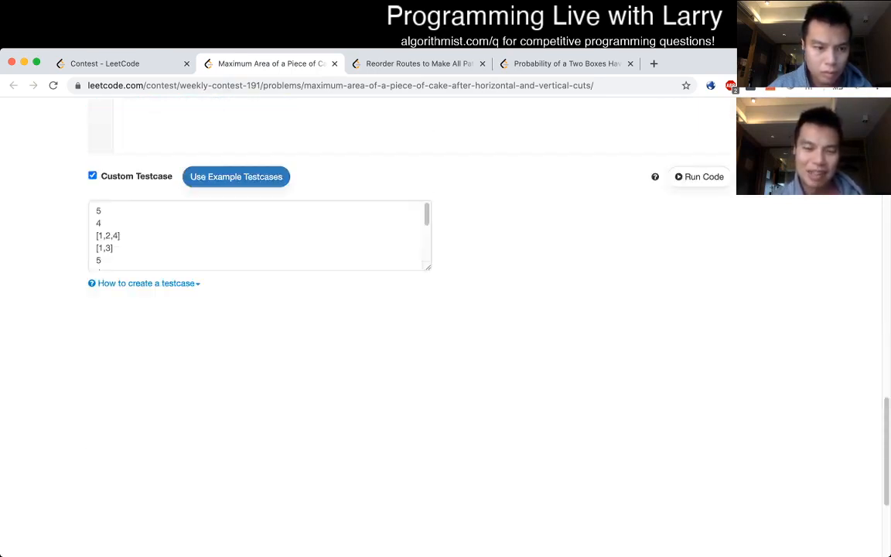
left_click(700, 176)
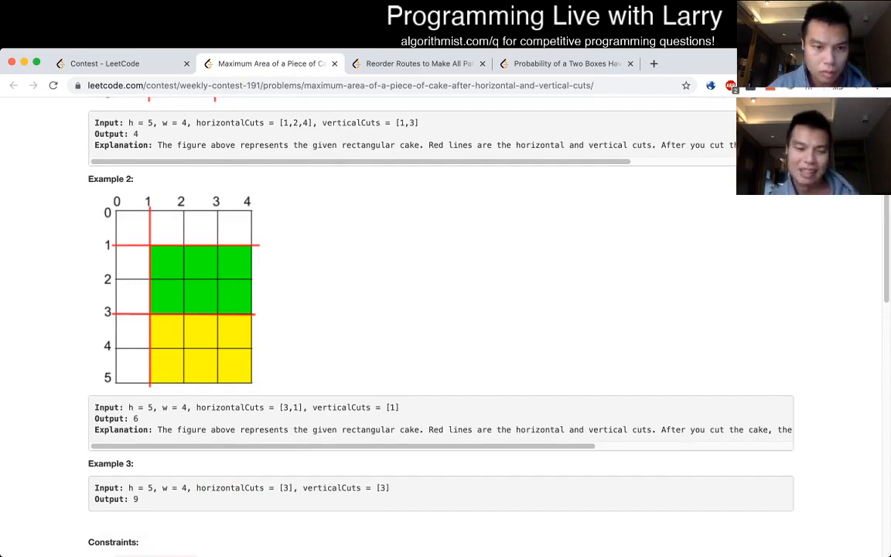
scroll("down", 3)
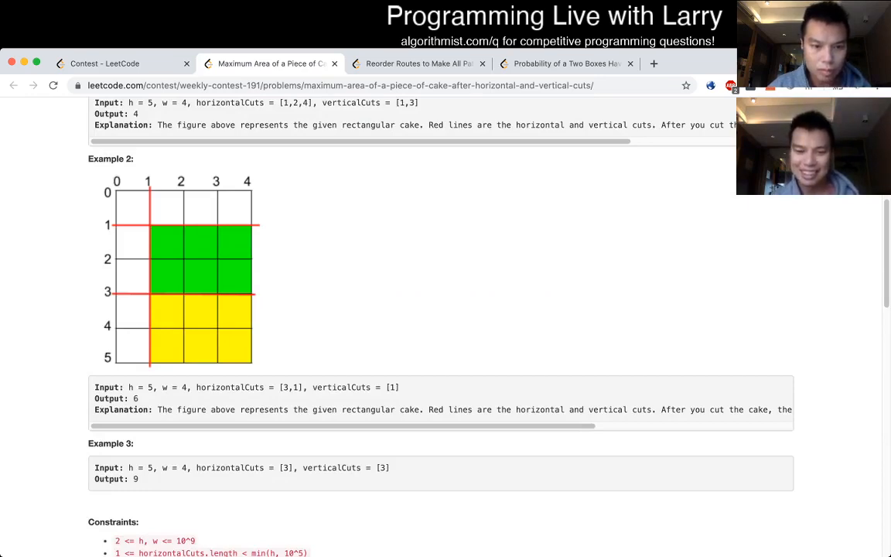
scroll("down", 3)
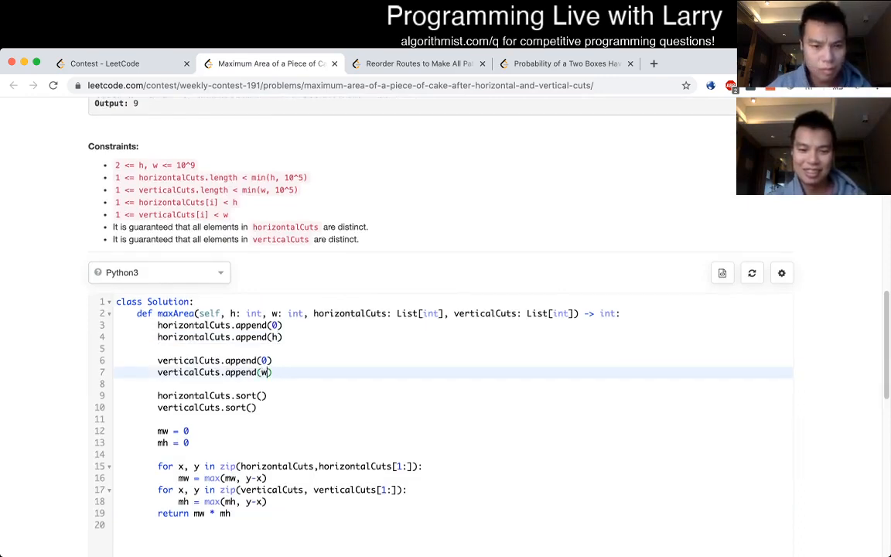
Step: Rerun the corrected solution on the examples, submit it, and return to the problem statement
scroll("down", 3)
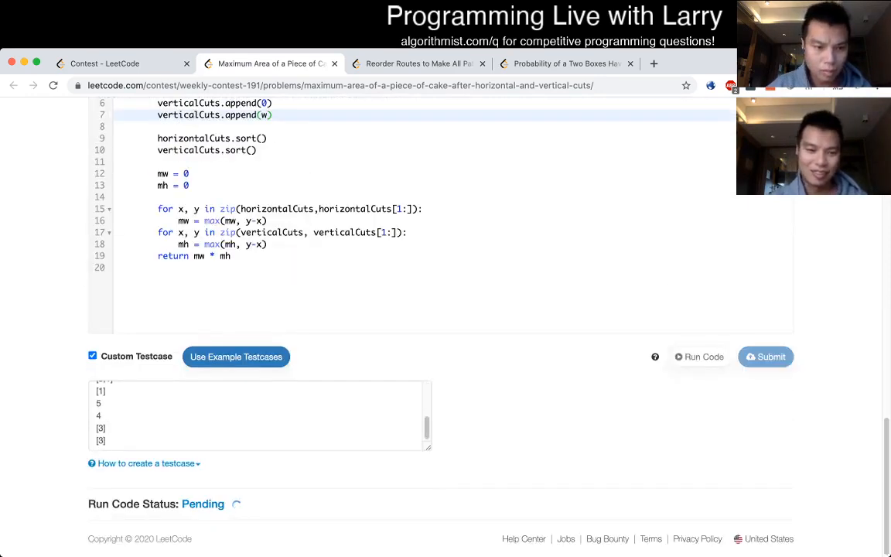
left_click(699, 356)
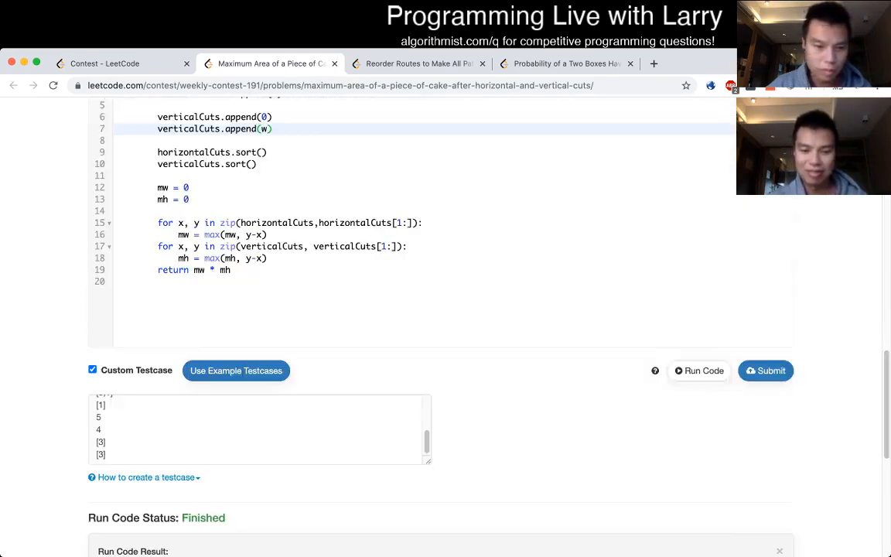
left_click(765, 370)
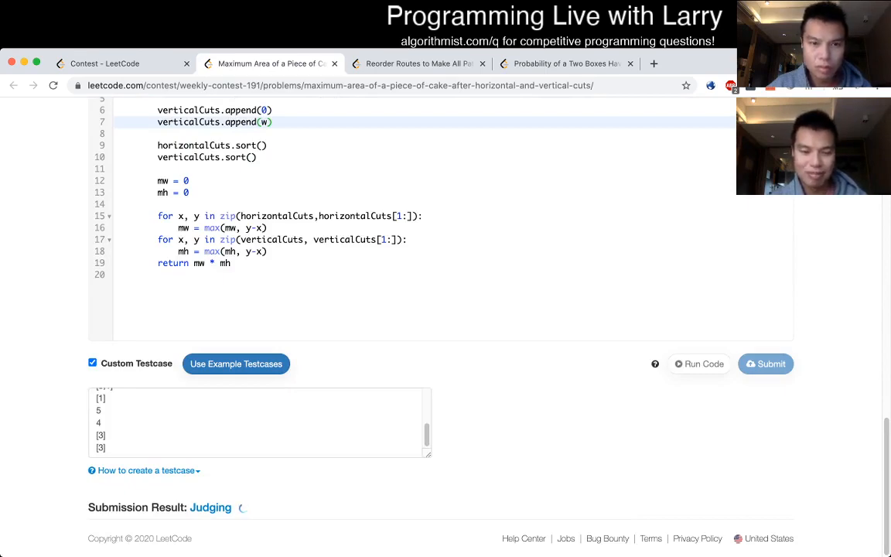
left_click(418, 64)
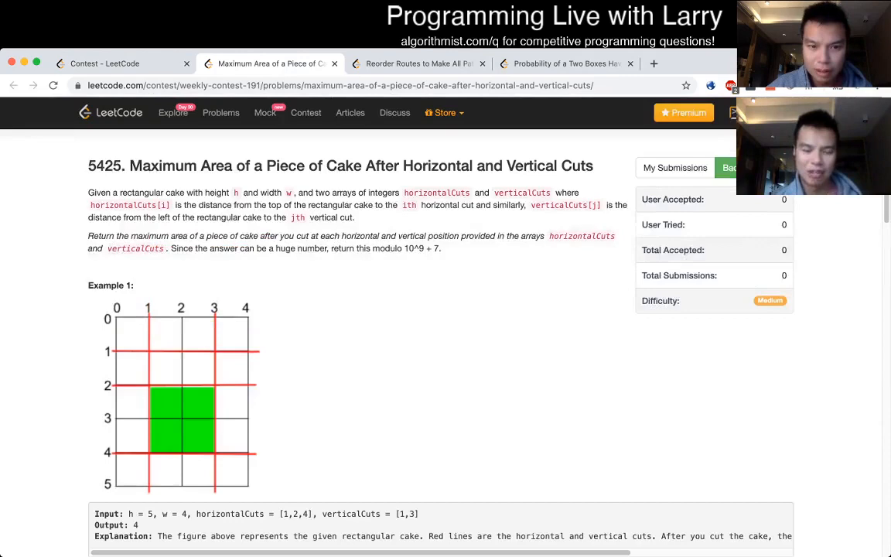
Step: Change the return to (mw * mh) % mod with mod = 10**9 + 7 and resubmit
double_click(413, 248)
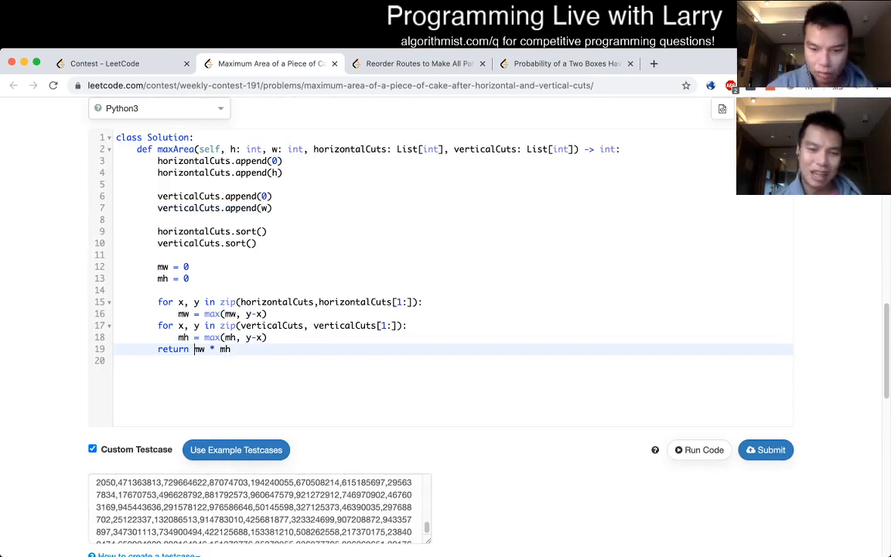
type("(mw * mh) %")
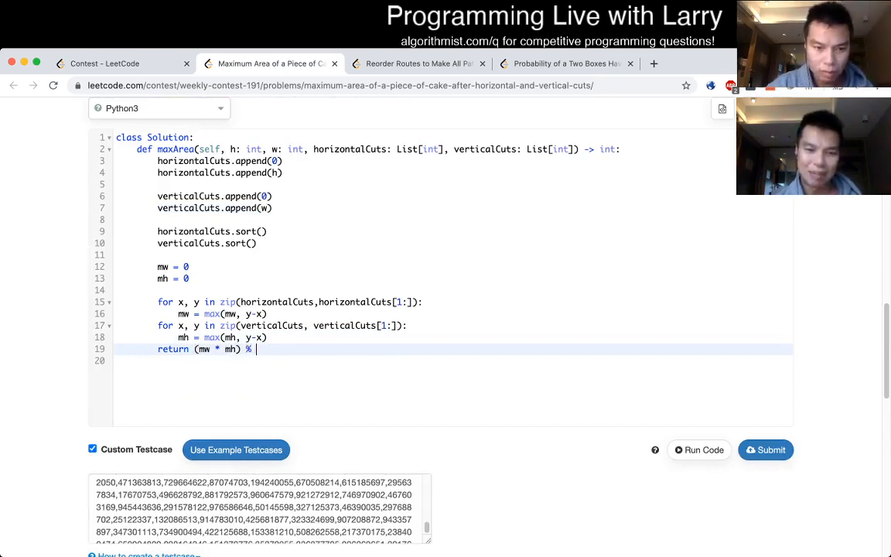
type("mod")
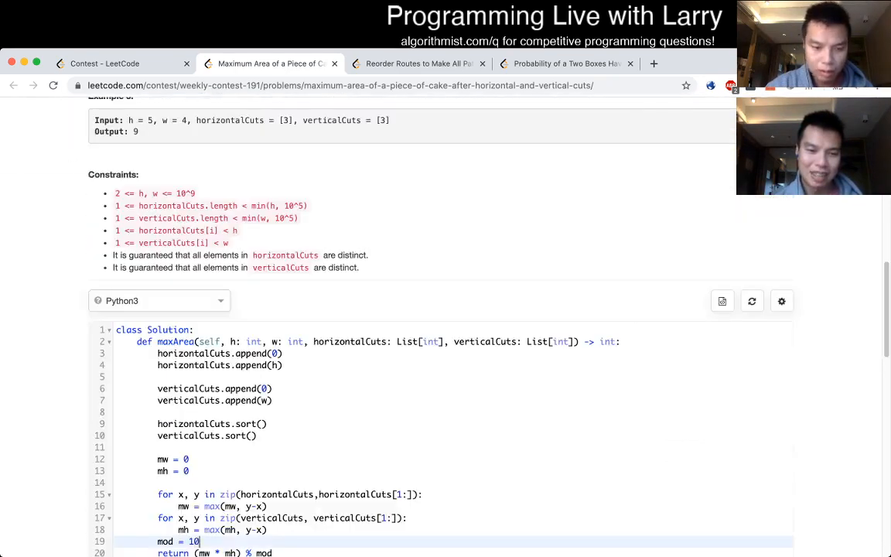
type("**9 + 7")
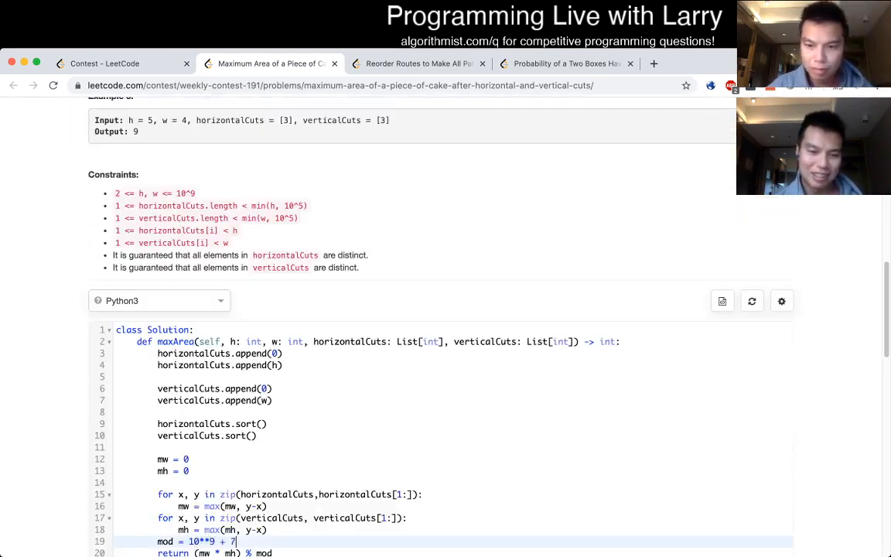
left_click(765, 202)
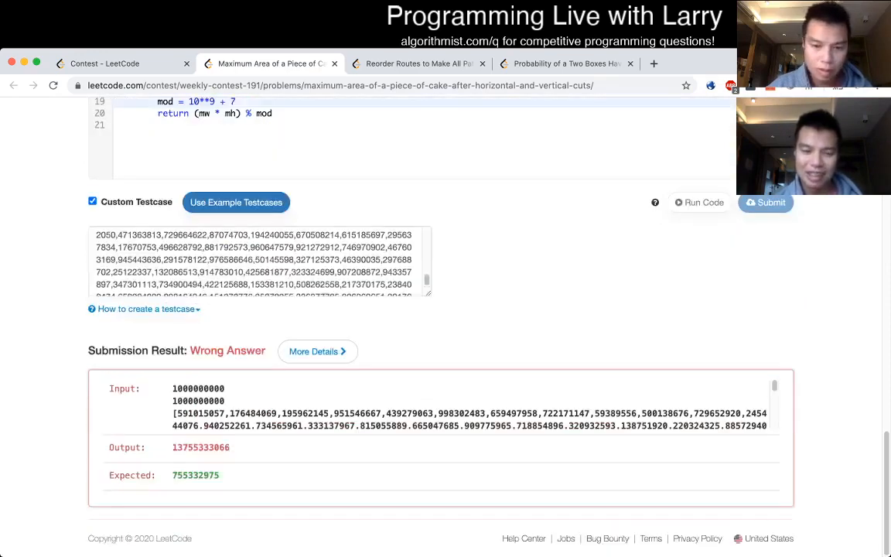
Step: Confirm the large test now returns 755332975, let judging finish, and reload the problem page
left_click(698, 202)
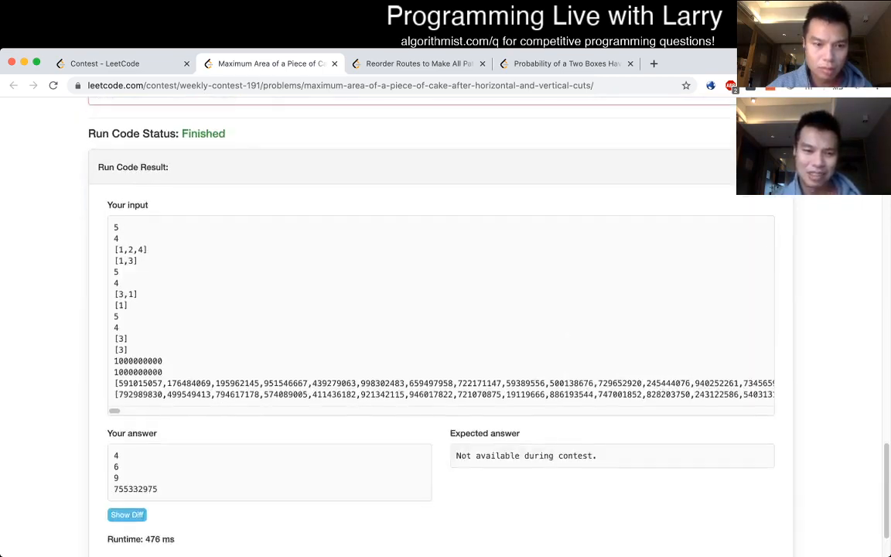
left_click(765, 208)
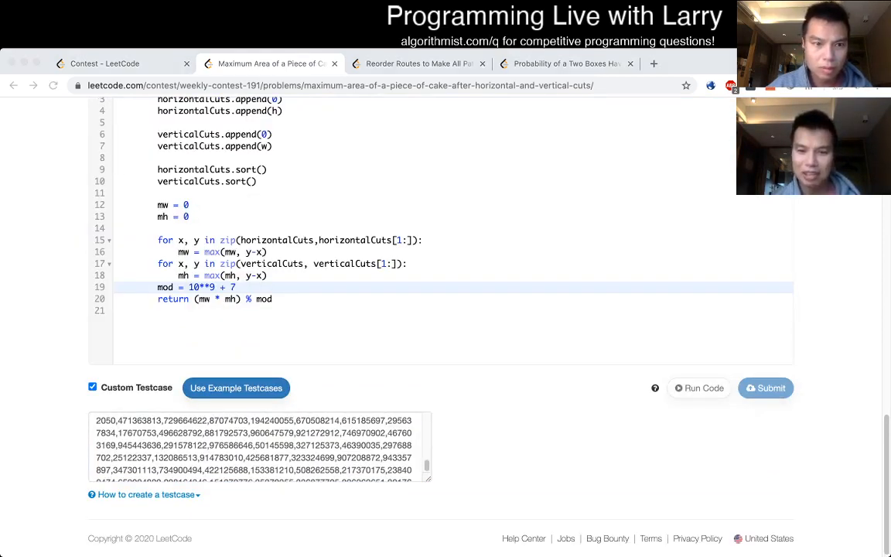
left_click(765, 388)
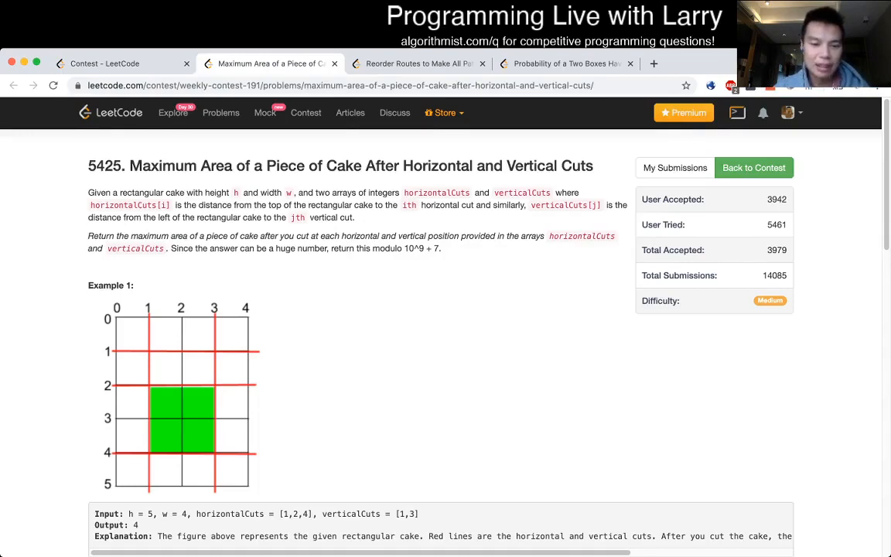
scroll("down", 3)
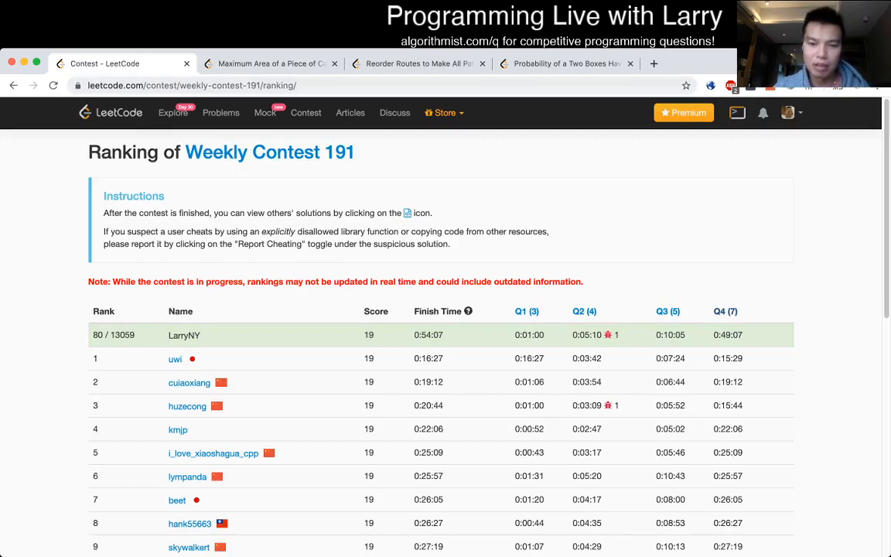
left_click(266, 63)
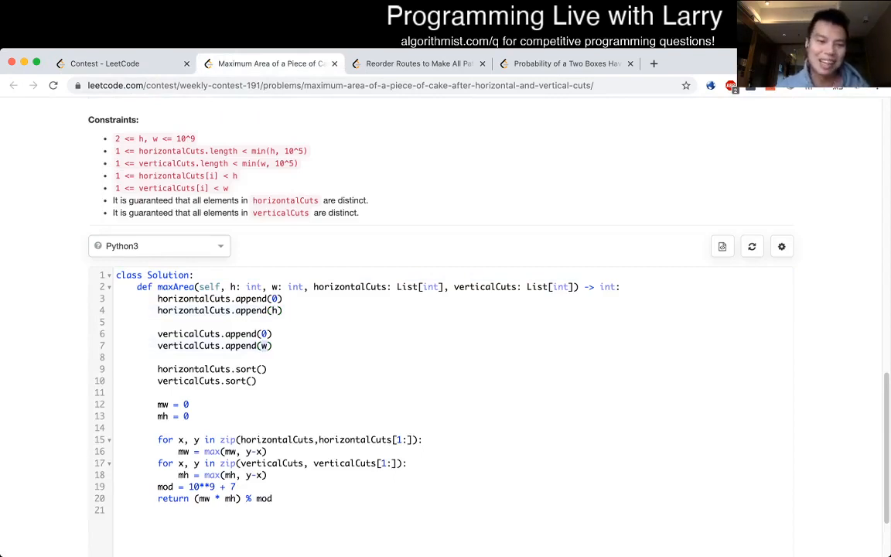
double_click(193, 310)
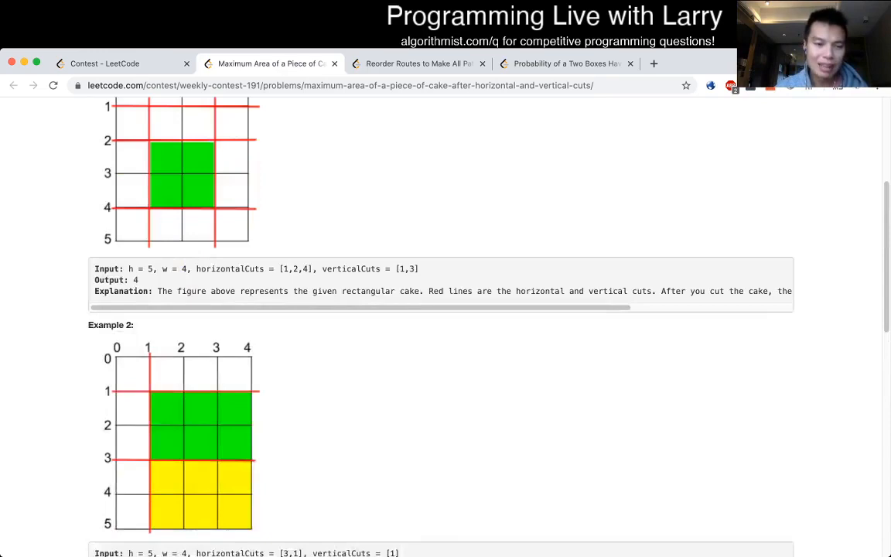
scroll("down", 3)
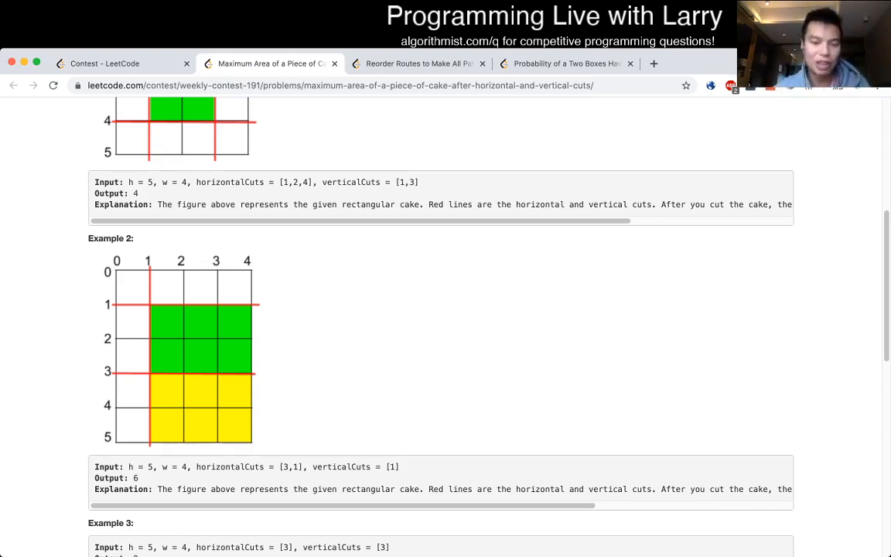
scroll("down", 3)
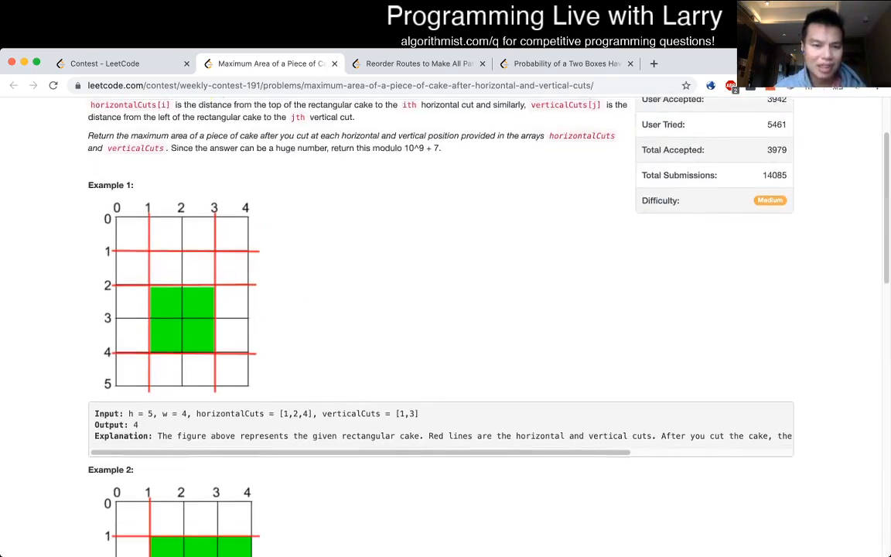
scroll("down", 3)
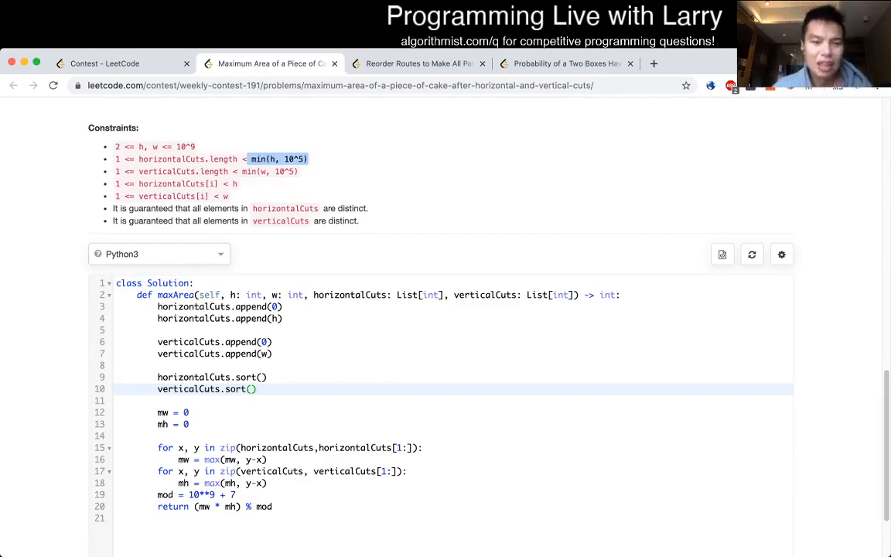
scroll("down", 3)
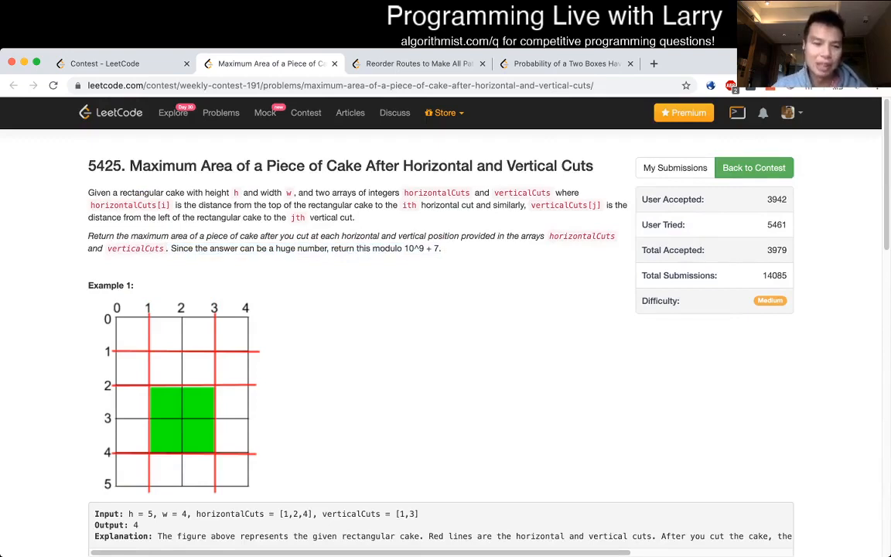
scroll("down", 3)
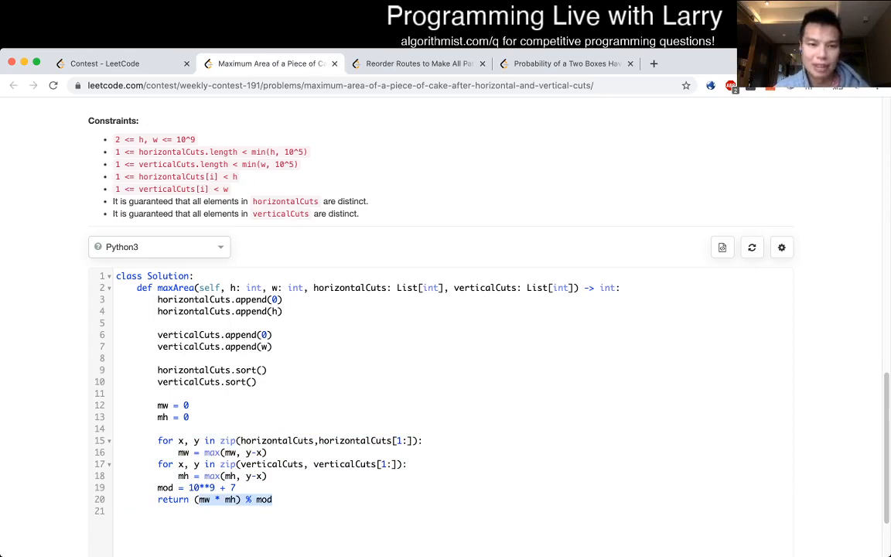
scroll("down", 3)
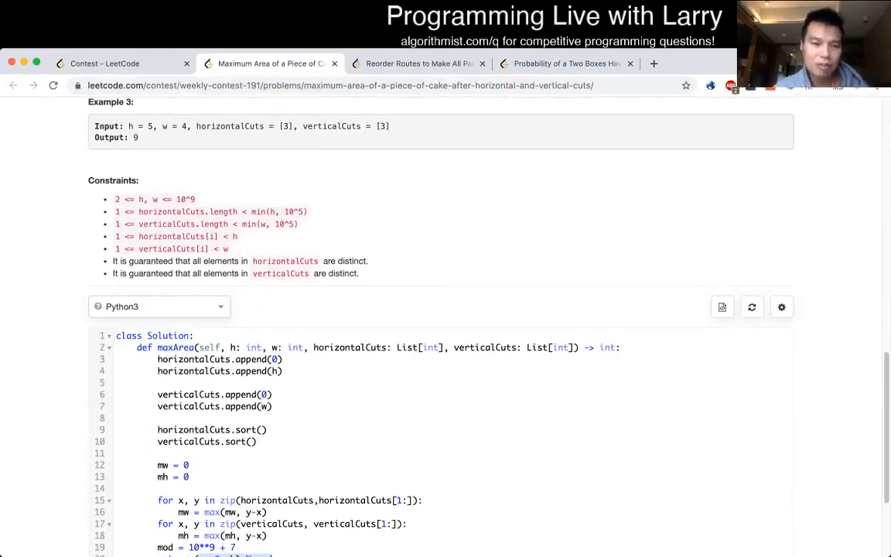
scroll("down", 3)
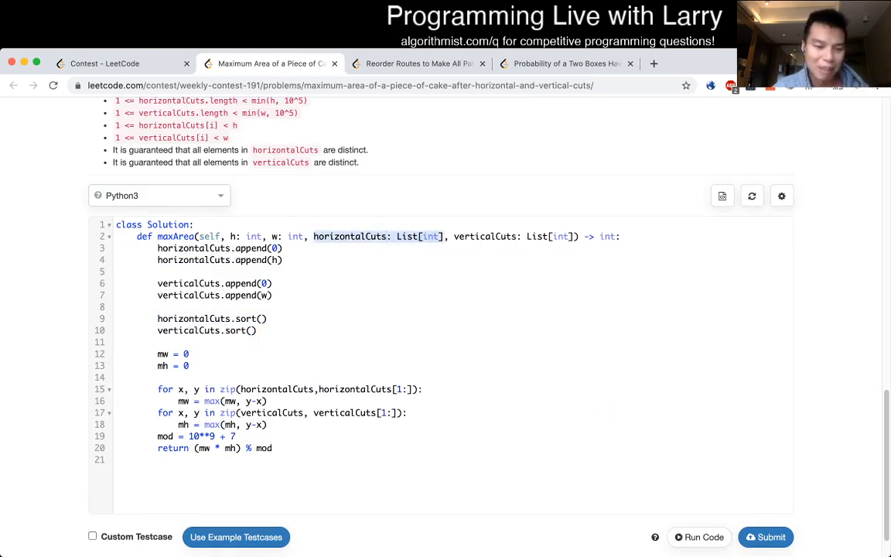
left_click(256, 330)
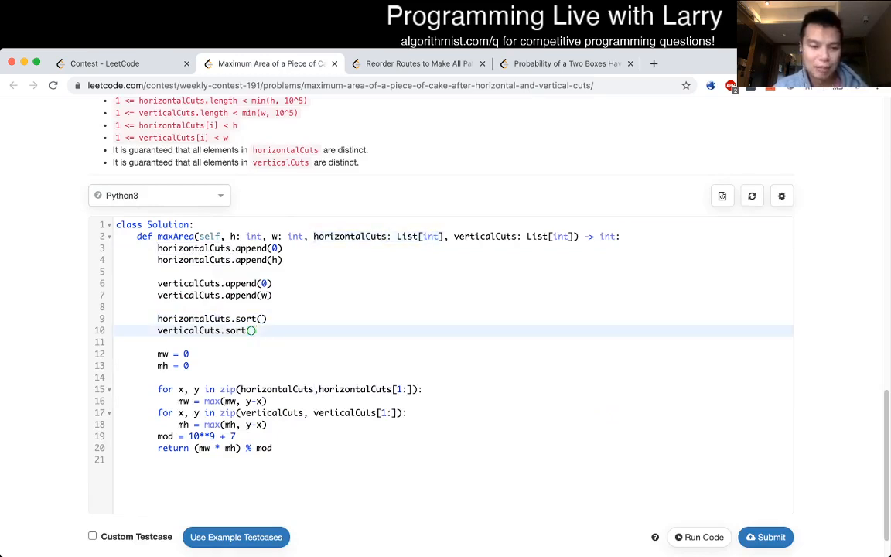